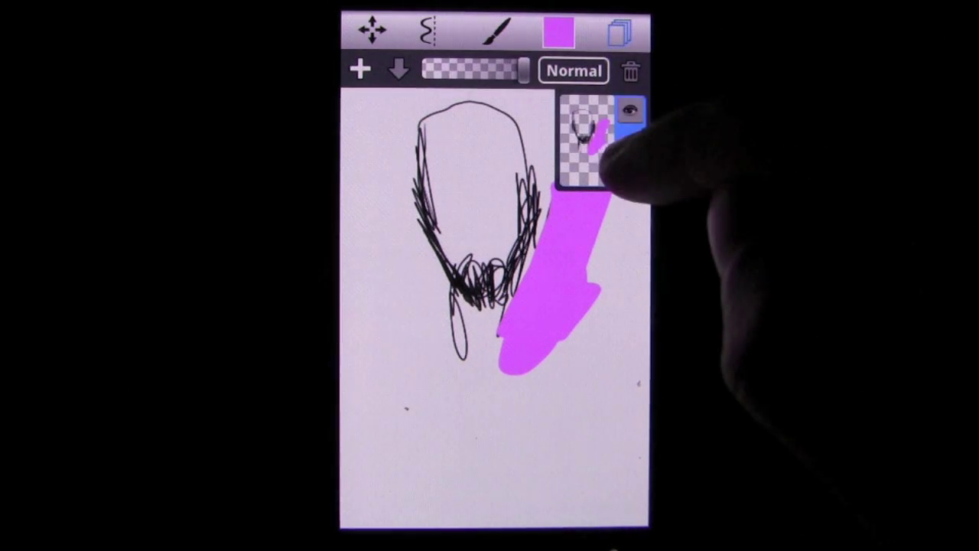
Reveal the layer's blend-mode choices (Normal, Multiply, Add, Screen) with Normal active
left_click(628, 109)
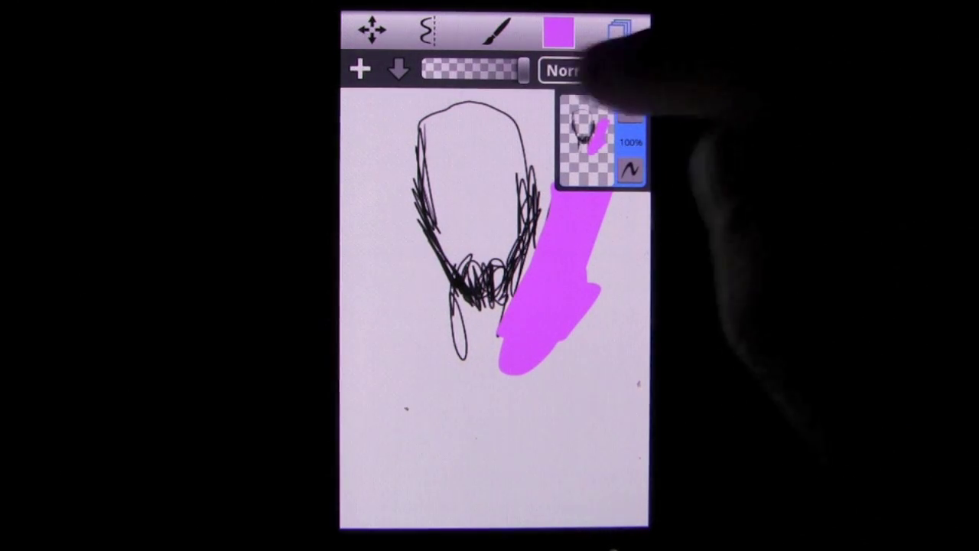
left_click(566, 70)
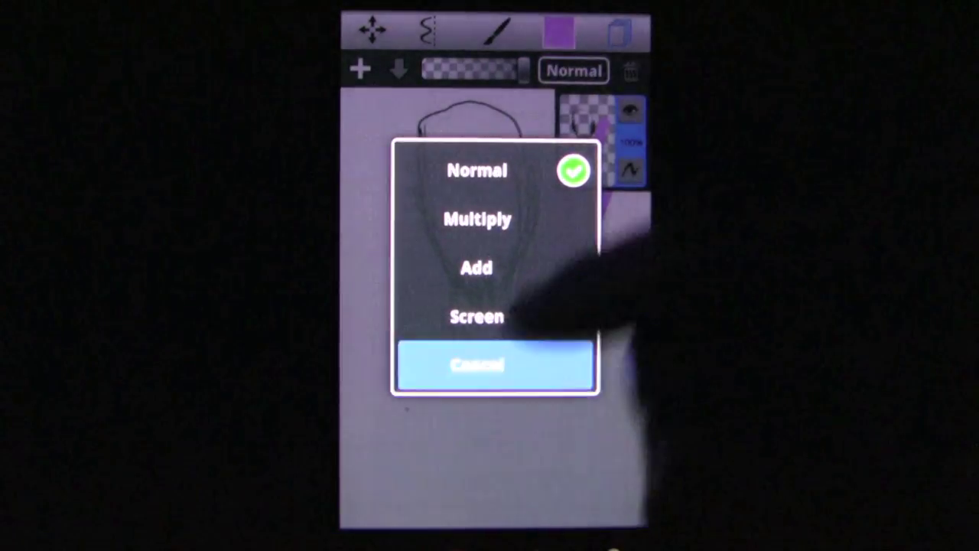